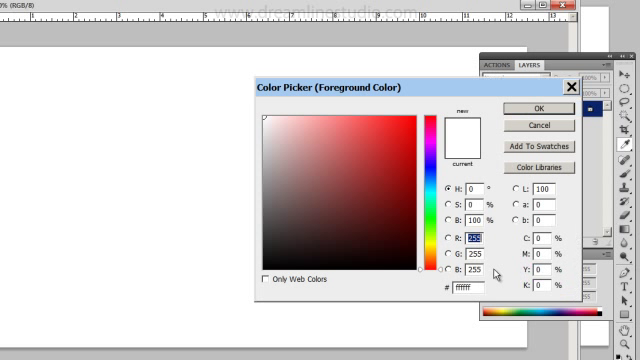
# - Set the foreground colour to dark grey #292929 in the Color Picker
pyautogui.click(262, 236)
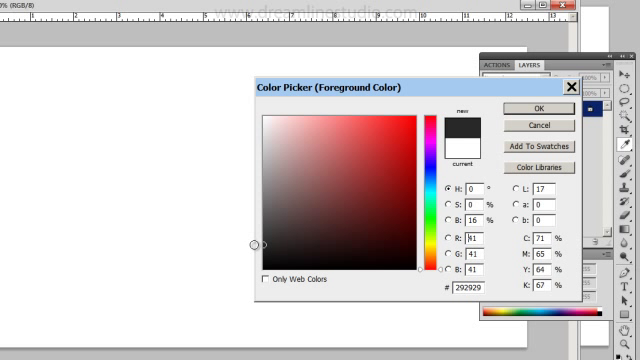
pyautogui.click(530, 108)
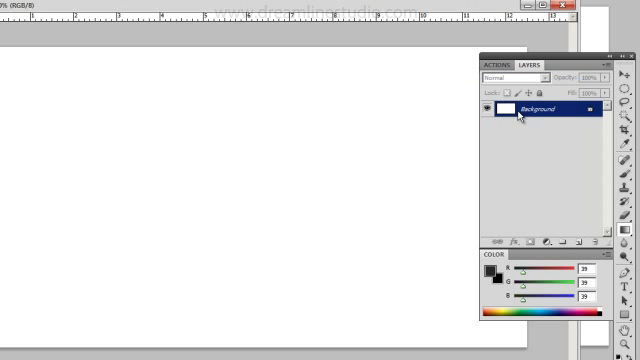
pyautogui.moveTo(320, 20)
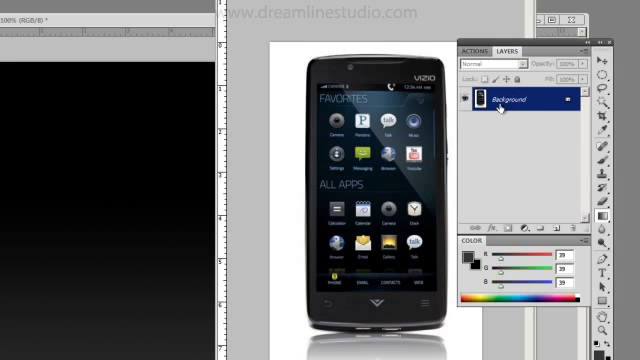
# - Convert the phone photo's locked Background into a normal editable layer
pyautogui.doubleClick(510, 108)
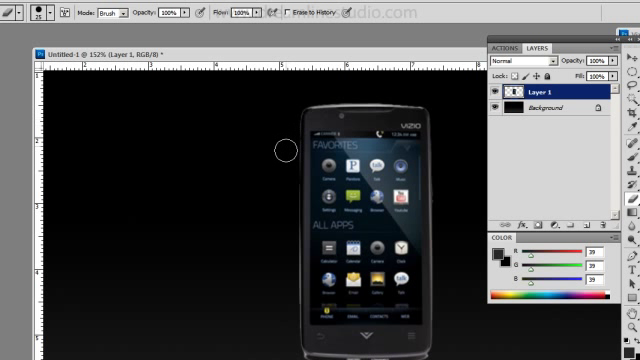
pyautogui.moveTo(280, 330)
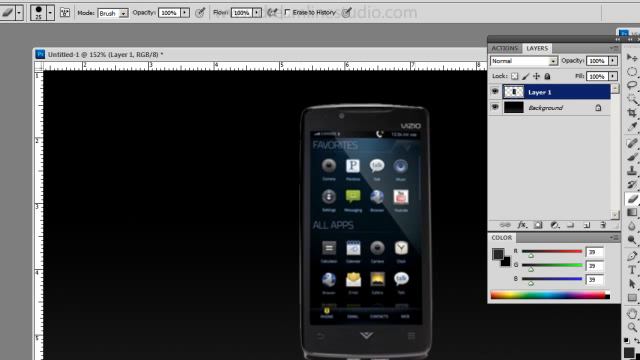
pyautogui.moveTo(360, 90)
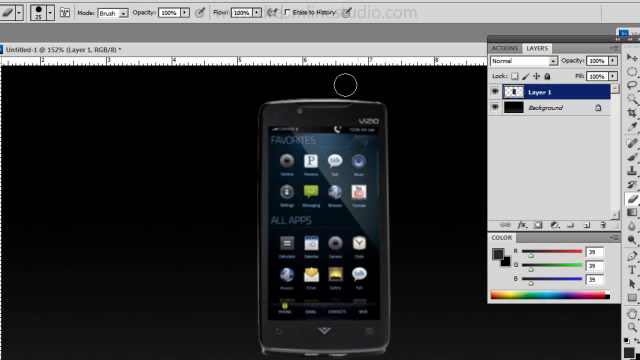
pyautogui.moveTo(224, 240)
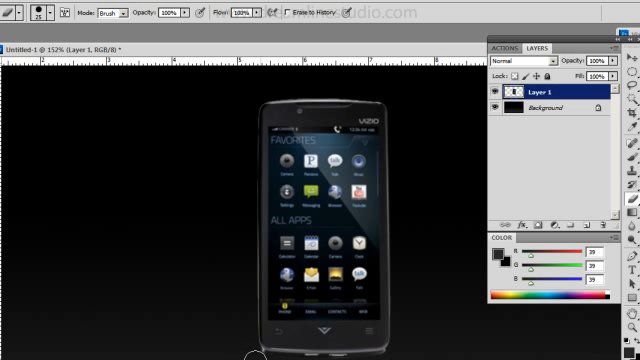
pyautogui.moveTo(174, 52)
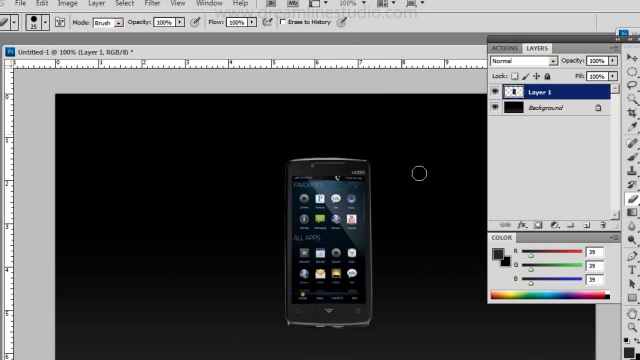
pyautogui.moveTo(372, 330)
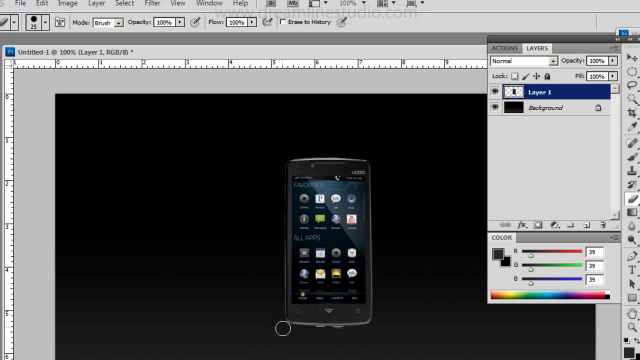
pyautogui.moveTo(412, 316)
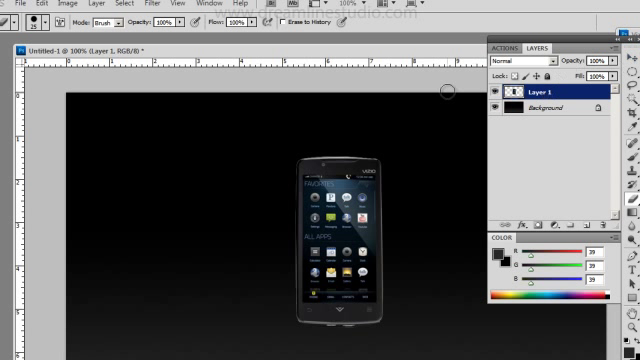
# - Set a large 0% hardness brush and lower the copied phone layer's opacity
pyautogui.click(72, 4)
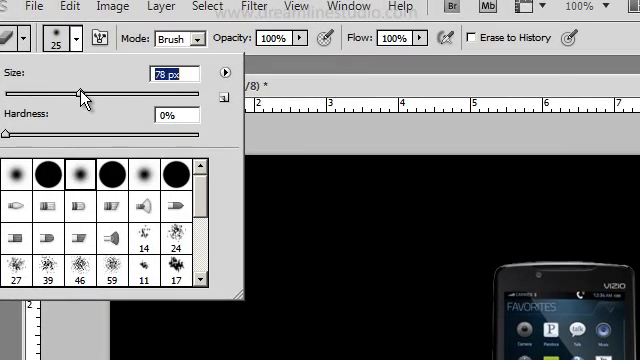
pyautogui.moveTo(76, 96); pyautogui.dragTo(90, 96)
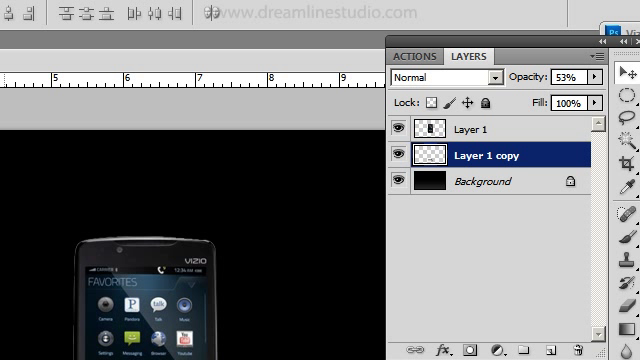
pyautogui.moveTo(568, 144)
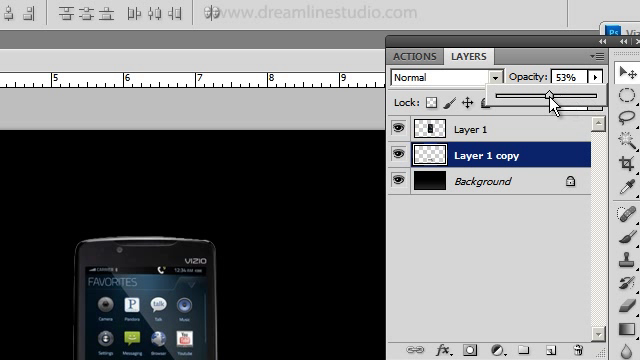
pyautogui.moveTo(552, 94); pyautogui.dragTo(562, 94)
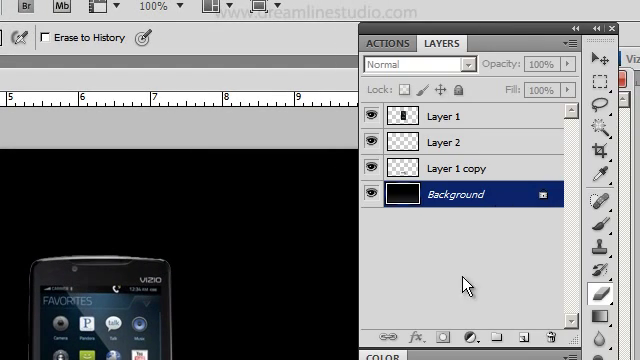
pyautogui.moveTo(528, 340)
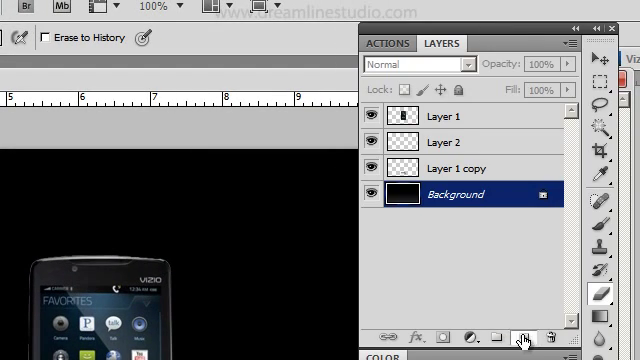
# - Add a new layer named 'glass' and fade it to 37% opacity
pyautogui.click(520, 342)
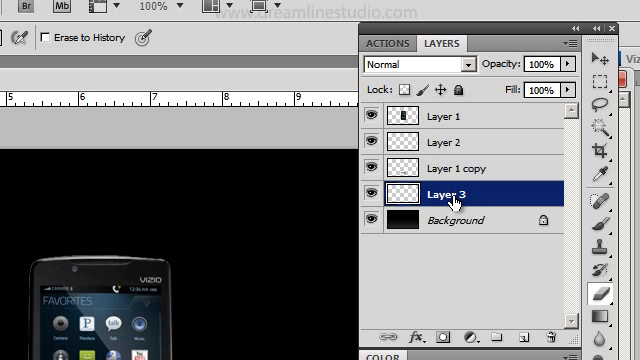
pyautogui.doubleClick(456, 200)
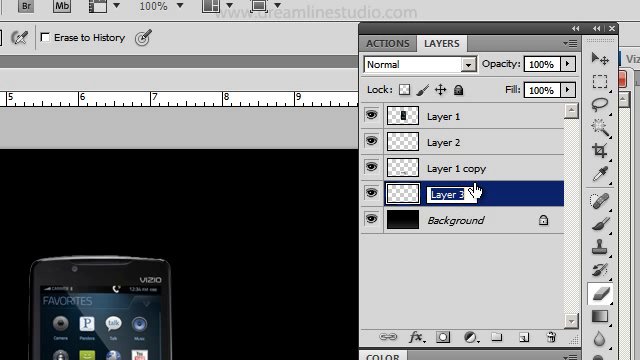
pyautogui.write('glass table')
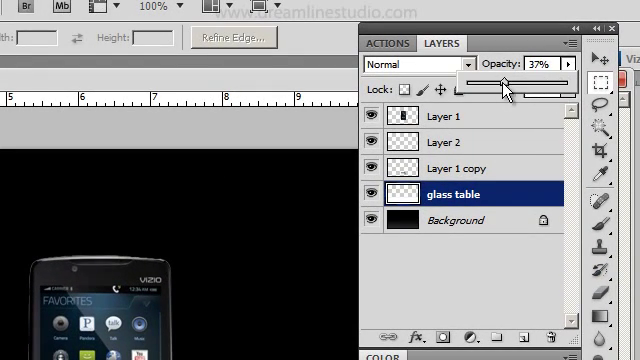
pyautogui.moveTo(496, 88); pyautogui.dragTo(468, 88)
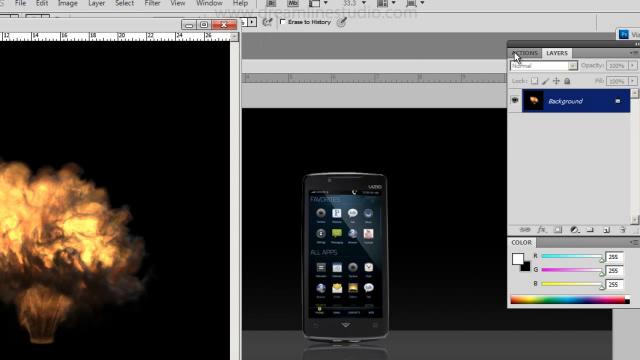
pyautogui.moveTo(104, 198)
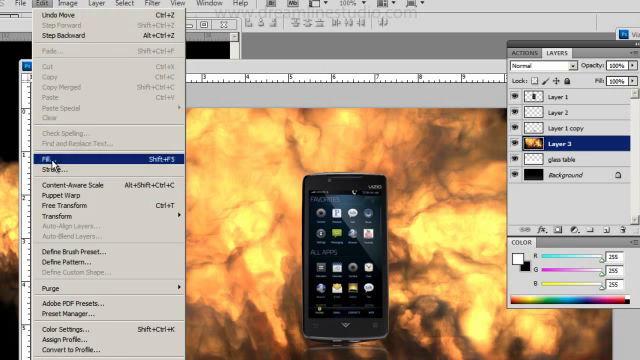
# - Scale down the pasted fire explosion on Layer 3 with Free Transform
pyautogui.click(40, 158)
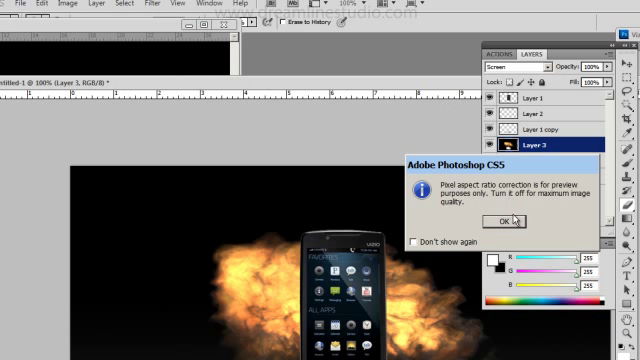
# - Dismiss the pixel aspect ratio notice before positioning the fire behind the phone
pyautogui.click(504, 222)
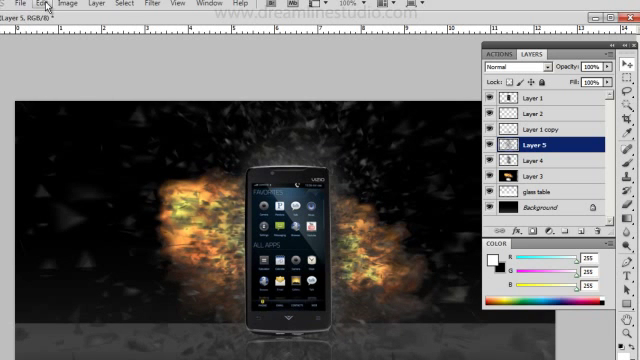
# - Bring in the particle explosion image via File > Open
pyautogui.click(48, 4)
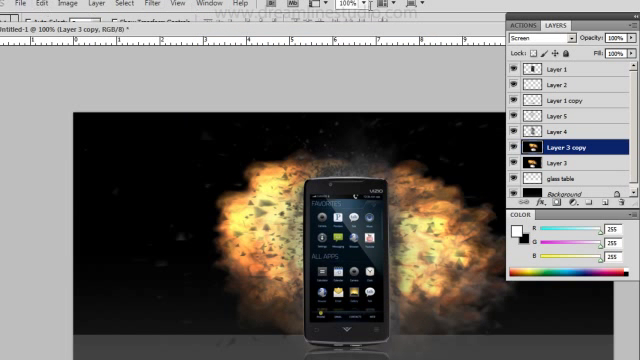
# - Flip the duplicated fire layer horizontally so flames burst from the other side
pyautogui.click(40, 8)
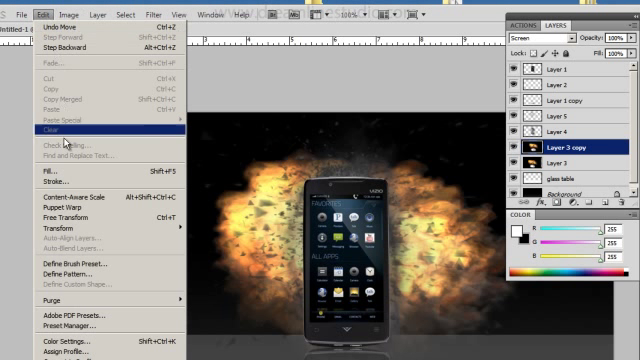
pyautogui.click(42, 130)
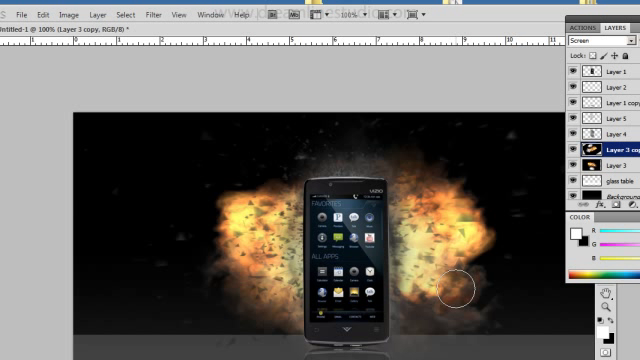
pyautogui.moveTo(232, 240)
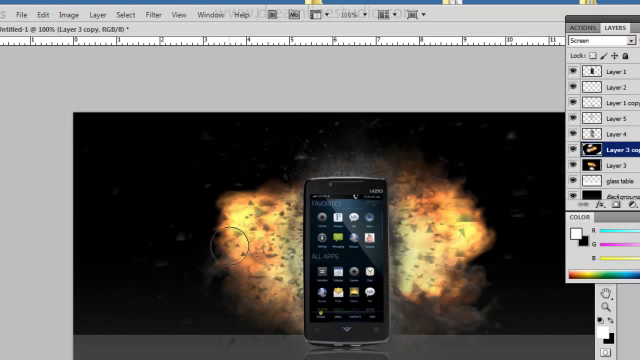
pyautogui.moveTo(136, 164)
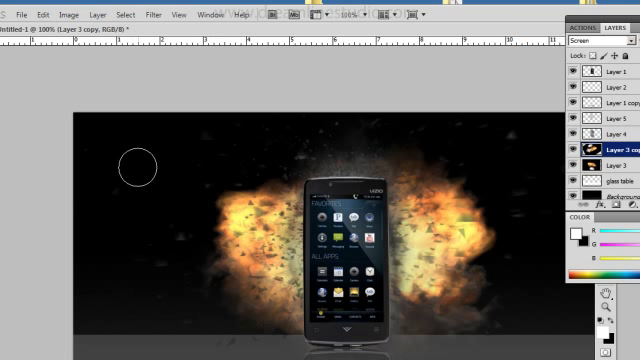
pyautogui.moveTo(258, 192)
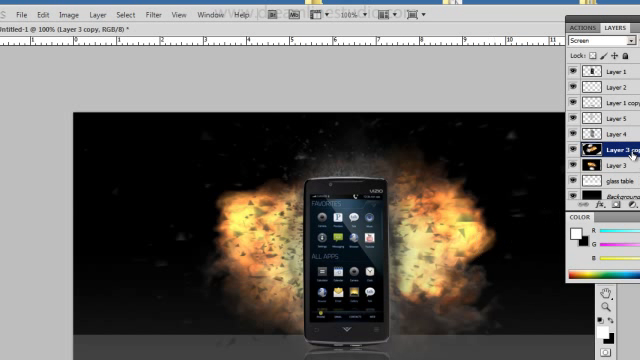
# - Soft-erase the hard fire edges on Layer 3 and Layer 3 copy
pyautogui.click(610, 180)
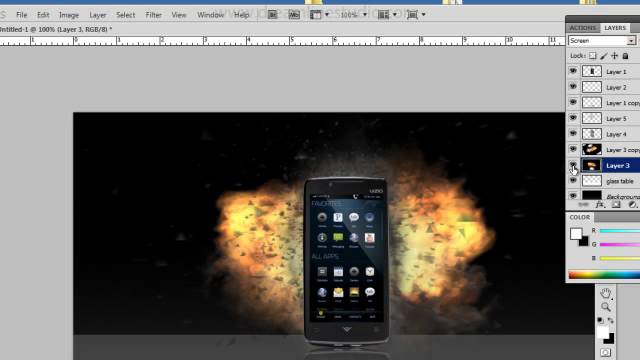
pyautogui.click(610, 152)
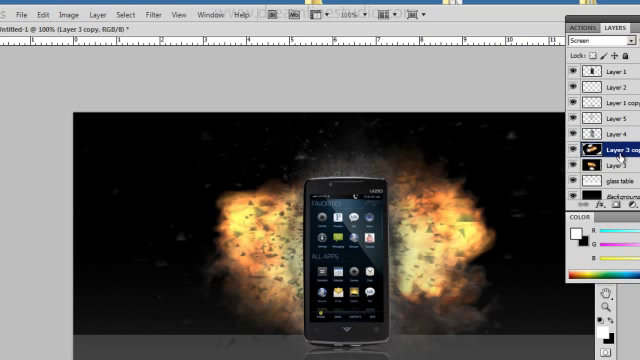
pyautogui.click(92, 14)
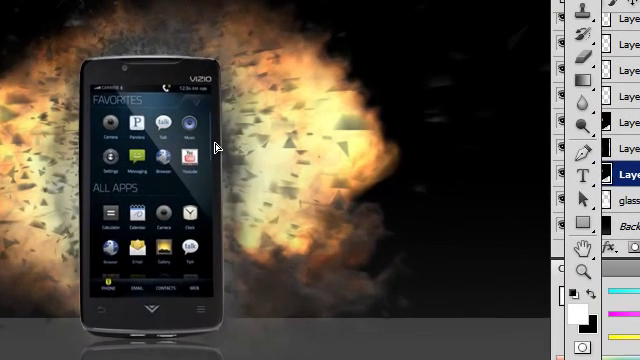
pyautogui.moveTo(388, 144)
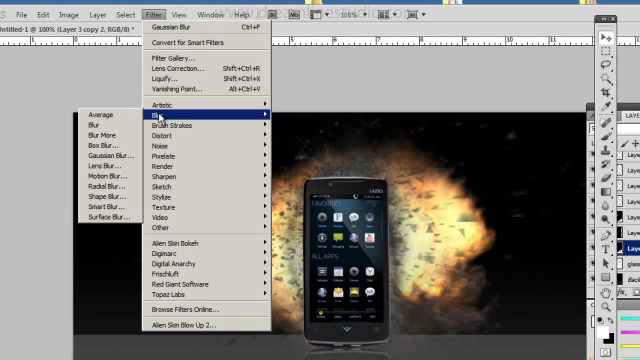
# - Apply a 75-pixel Gaussian Blur to the fire copy for an ambient glow
pyautogui.click(152, 124)
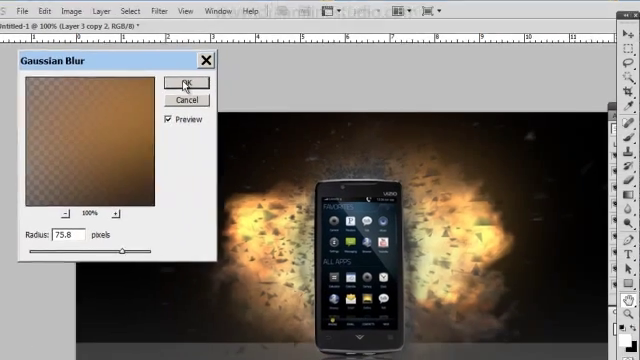
pyautogui.click(188, 84)
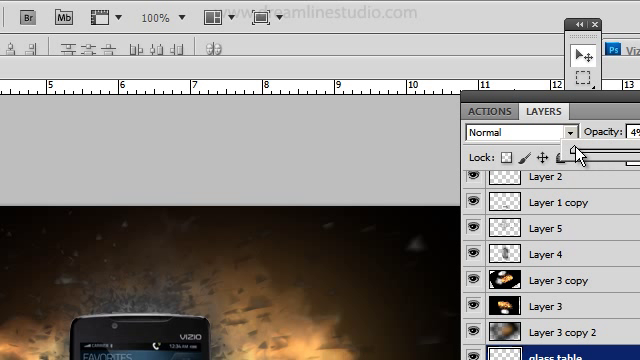
# - Adjust the glass table layer's opacity with the Layers panel slider
pyautogui.moveTo(576, 150); pyautogui.dragTo(590, 150)
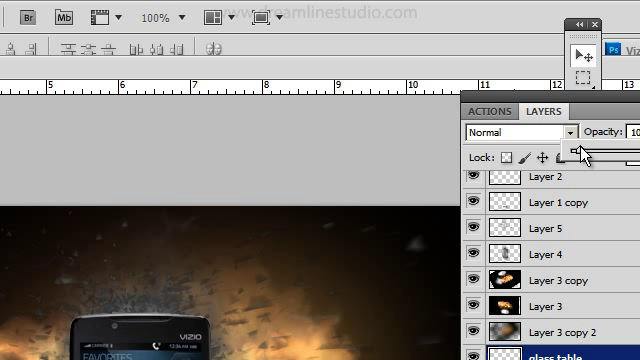